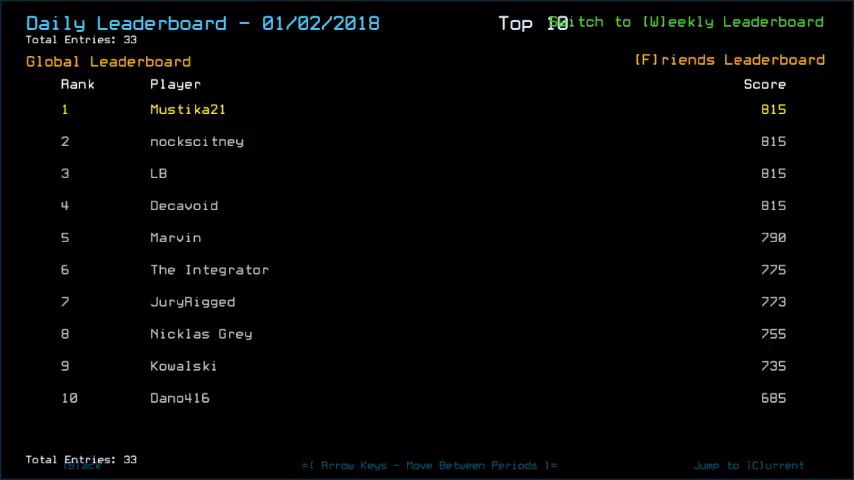
mouse_move(408, 64)
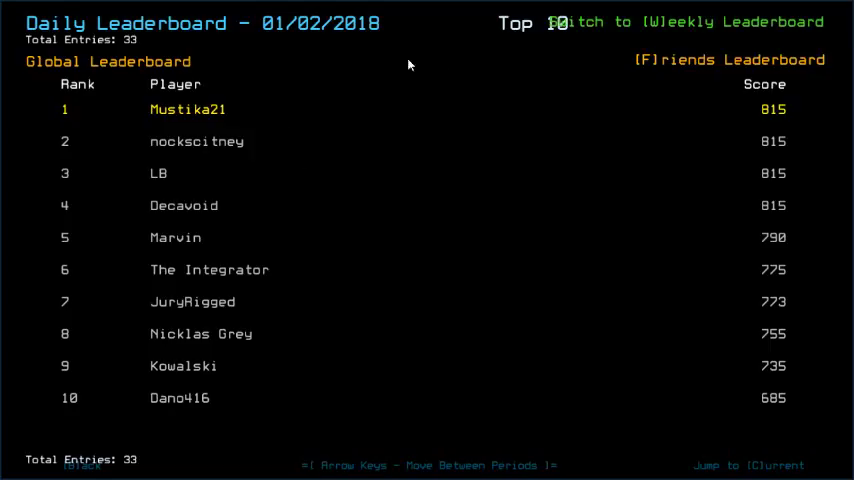
Leave the daily leaderboard to start the mission at airlock a1.
click(729, 59)
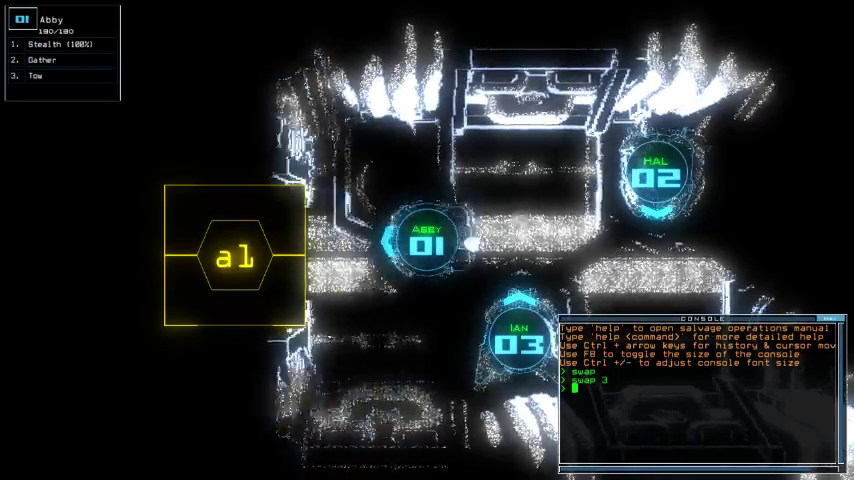
Run the begin command to start exploring the derelict.
text(begin)
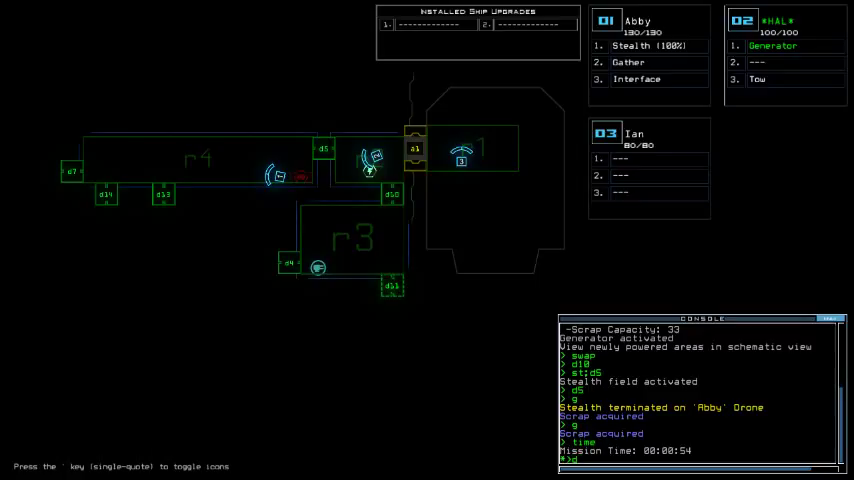
text(d5)
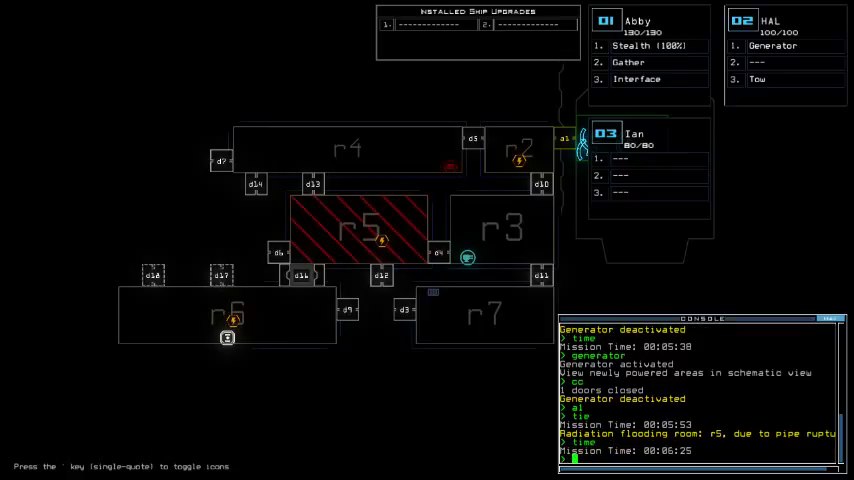
Run the exit command to leave the derelict and end the mission.
text(exit)
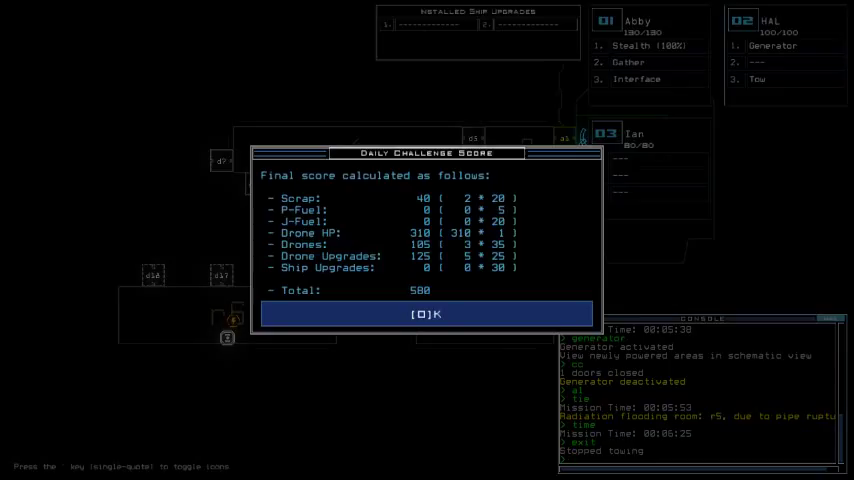
mouse_move(846, 191)
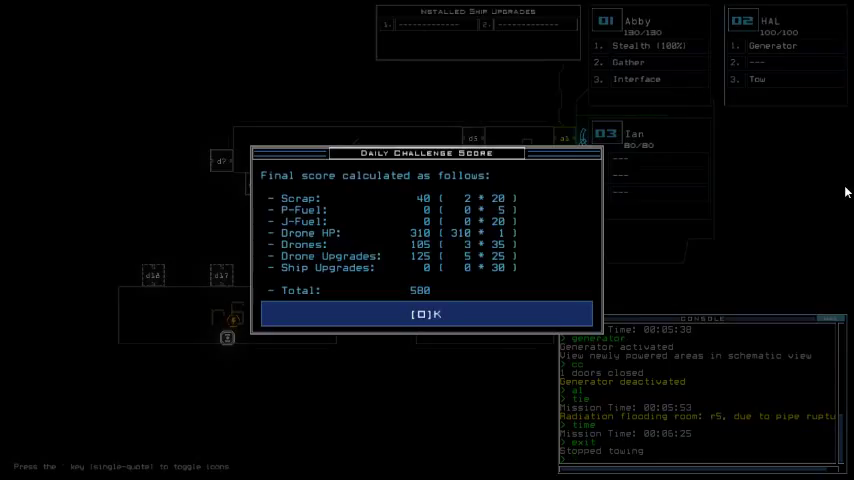
mouse_move(824, 190)
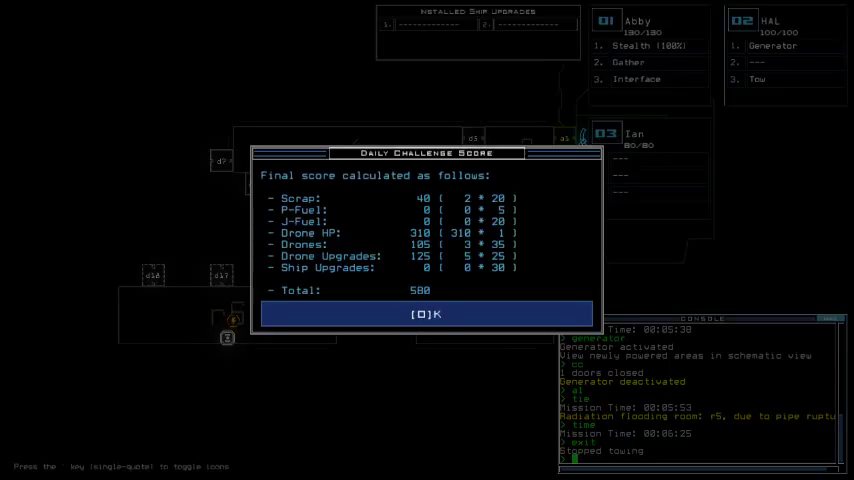
Accept the 580-point score and bring up the daily leaderboard ranking third.
click(426, 314)
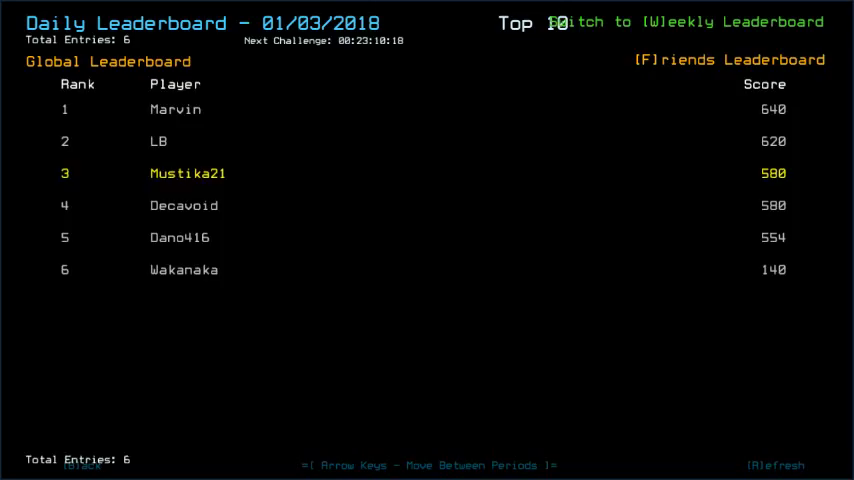